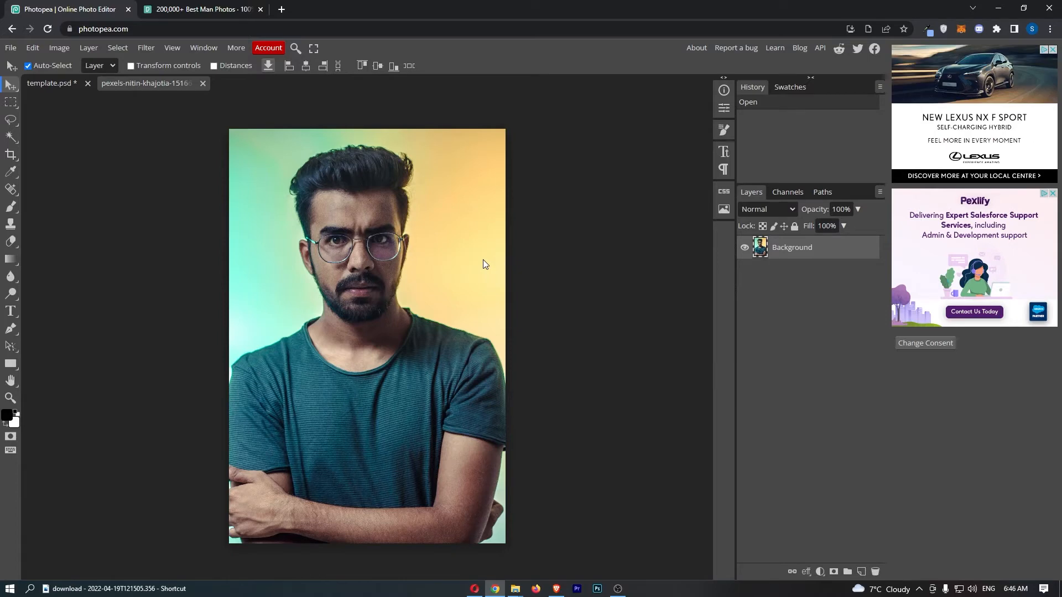
{"action": "mouse_move", "coordinate": [446, 229]}
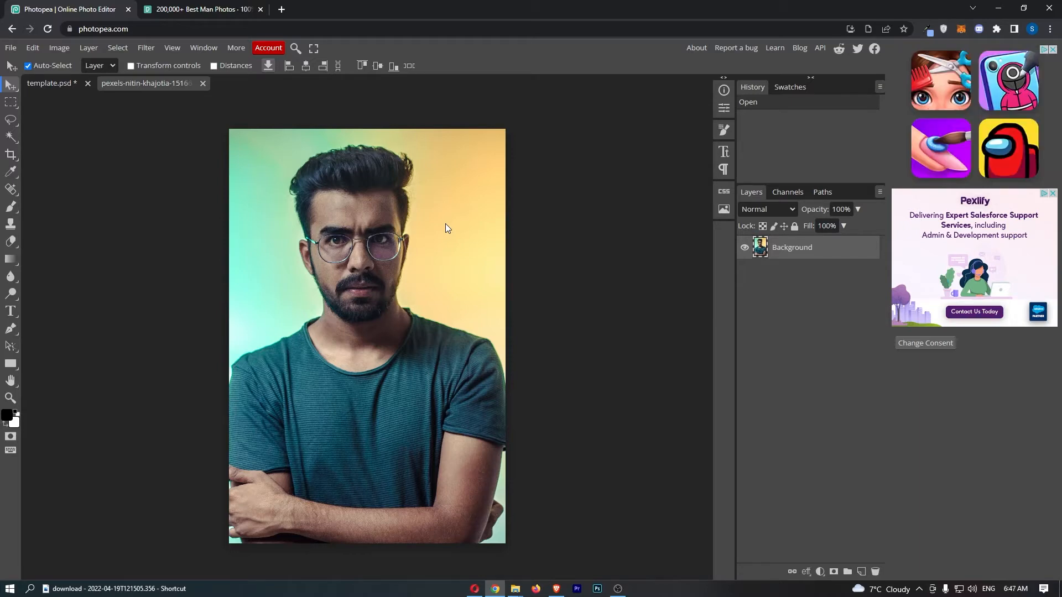
{"action": "mouse_move", "coordinate": [432, 195]}
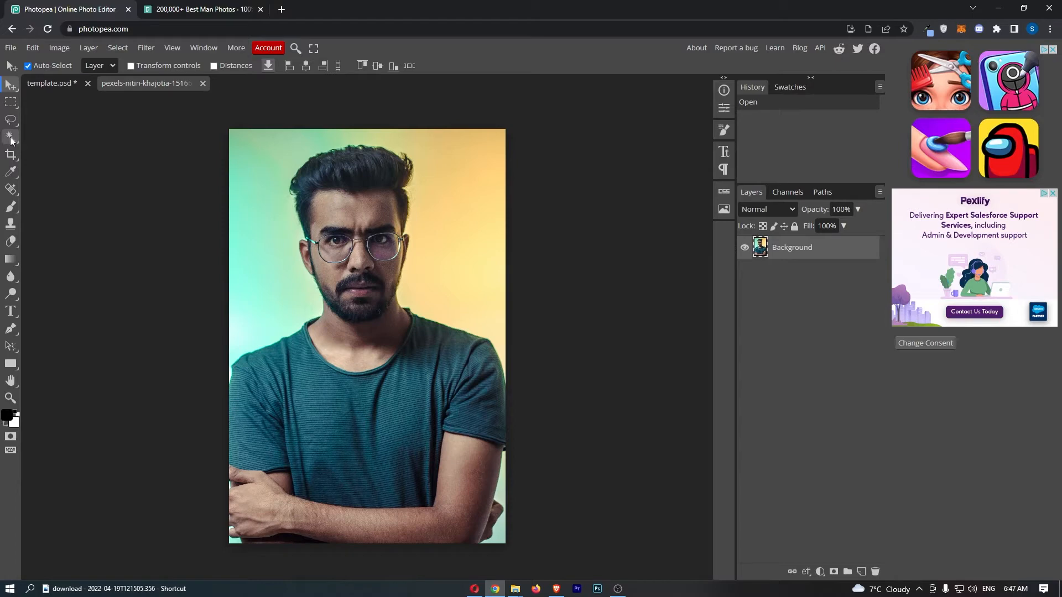
- Quick-select the man's head, torso and arms with the Quick Selection tool
{"action": "left_click", "coordinate": [11, 139]}
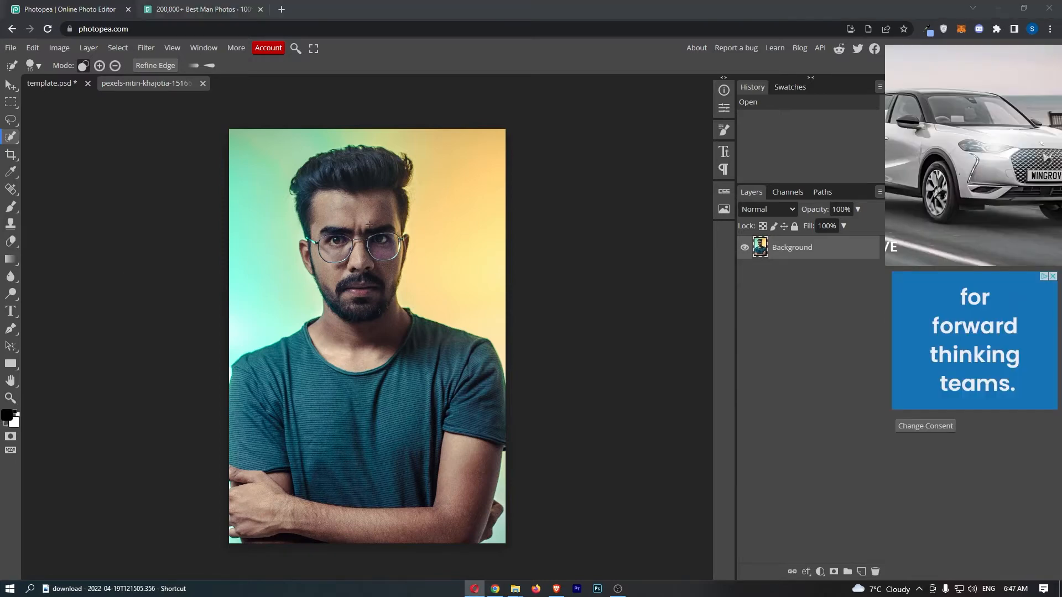
{"action": "left_click", "coordinate": [349, 190]}
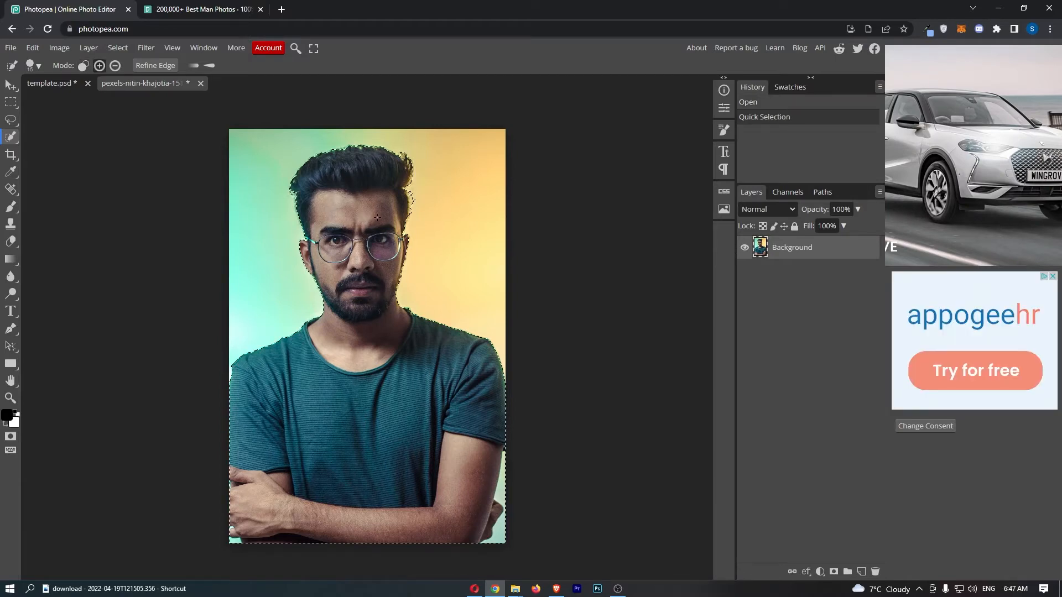
{"action": "scroll", "scroll_direction": "down", "scroll_amount": 3}
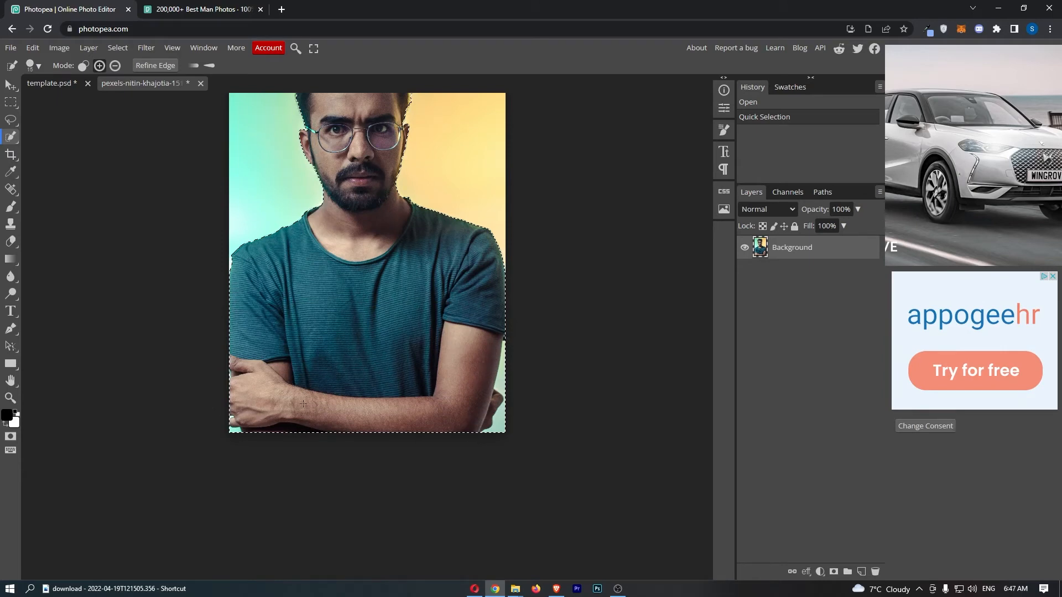
{"action": "left_click", "coordinate": [114, 66]}
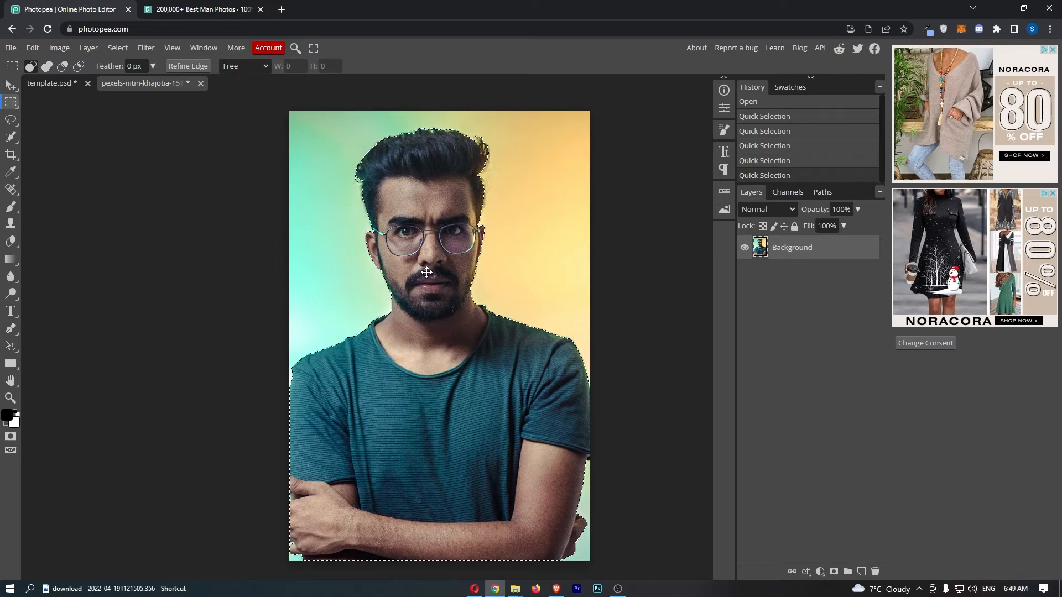
- Copy the selected man onto Layer 1 via copy, then hide and reshow the Background to check
{"action": "right_click", "coordinate": [433, 271]}
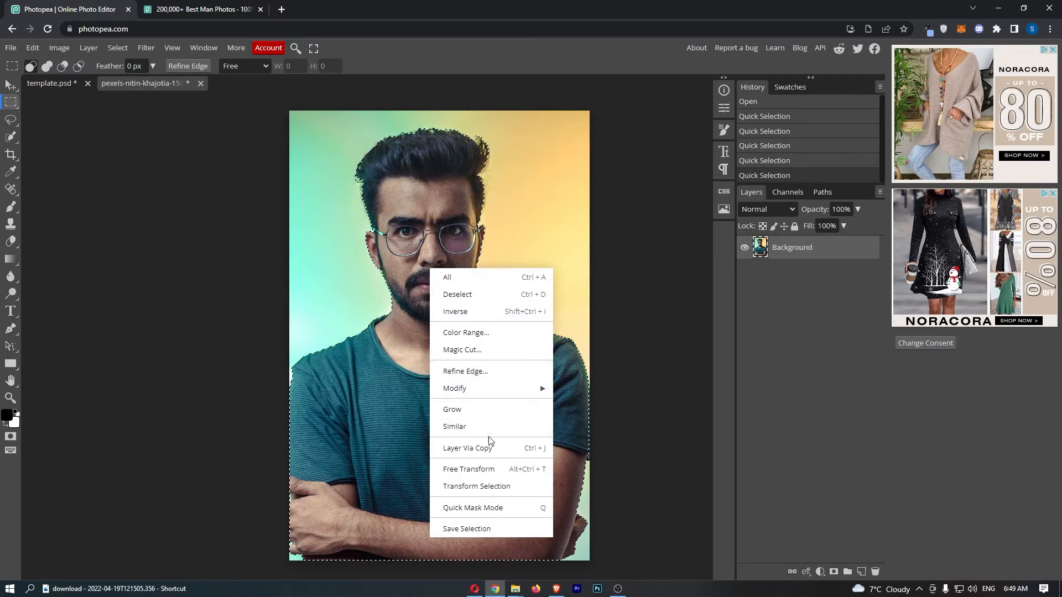
{"action": "left_click", "coordinate": [467, 447]}
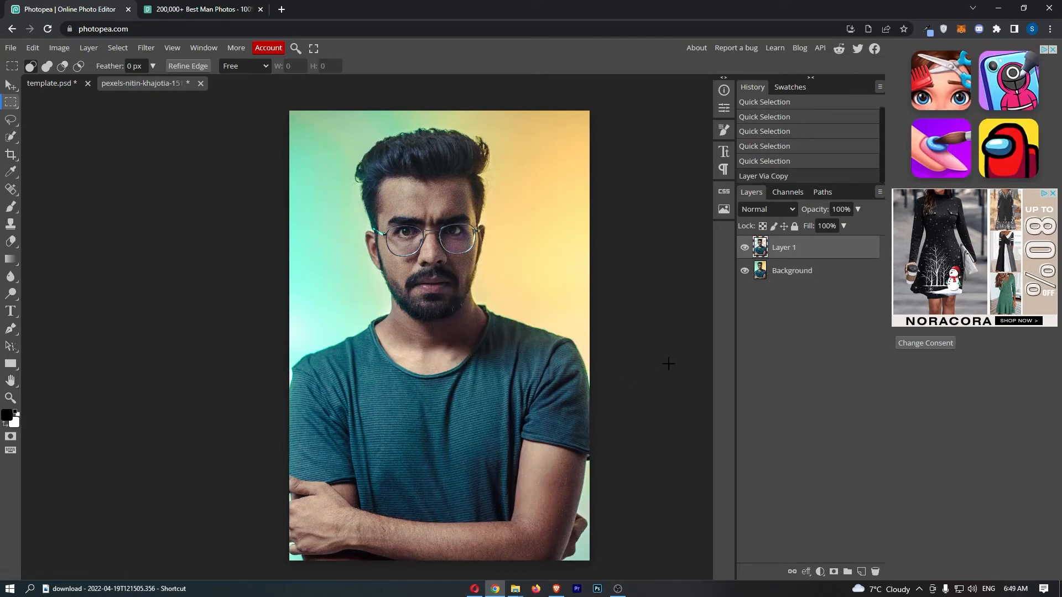
{"action": "mouse_move", "coordinate": [735, 328]}
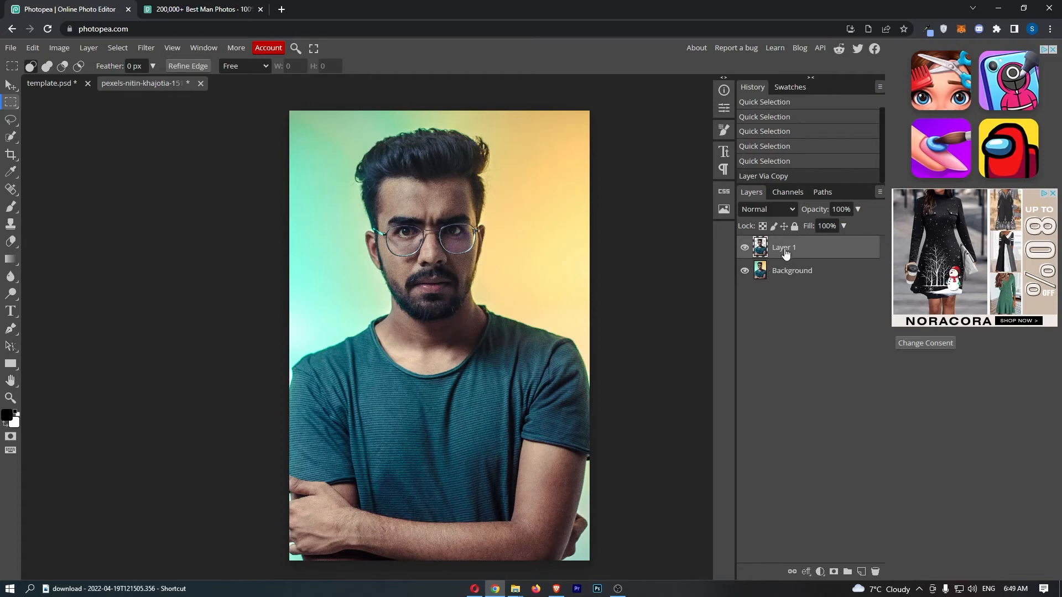
{"action": "left_click", "coordinate": [744, 270]}
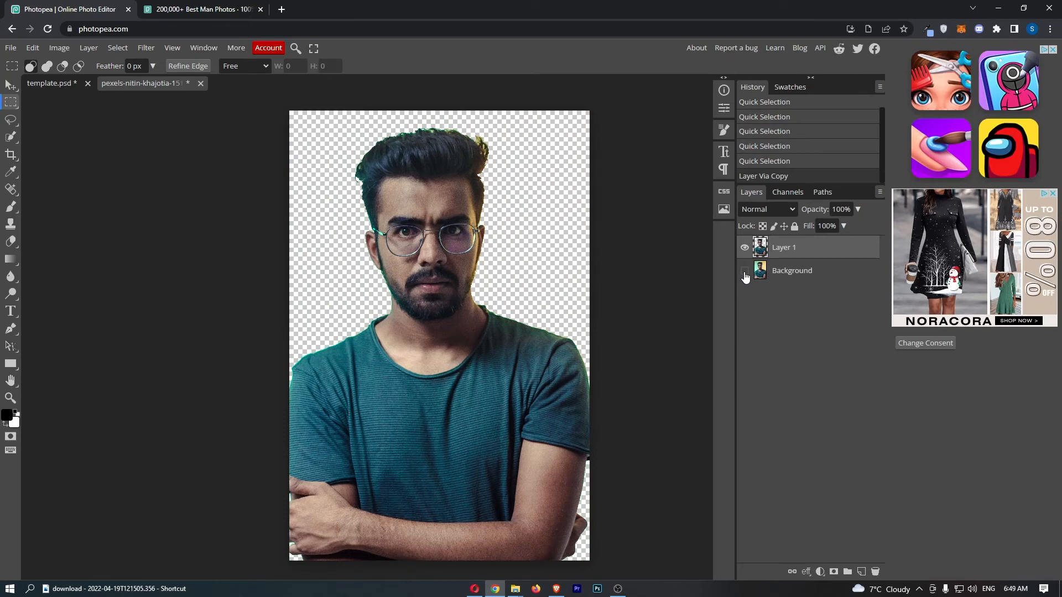
{"action": "left_click", "coordinate": [745, 274]}
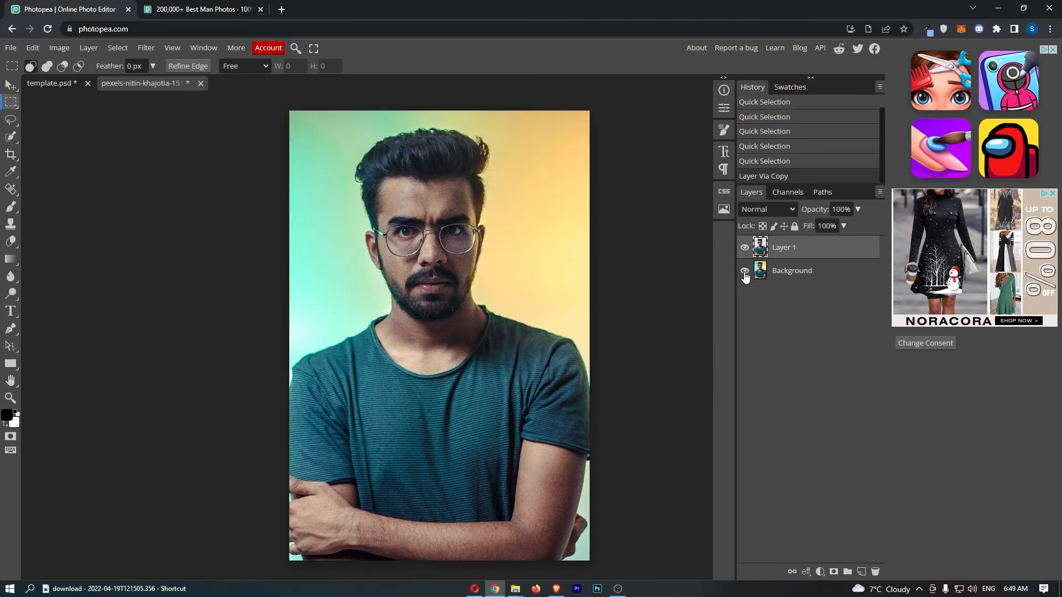
{"action": "left_click", "coordinate": [11, 66]}
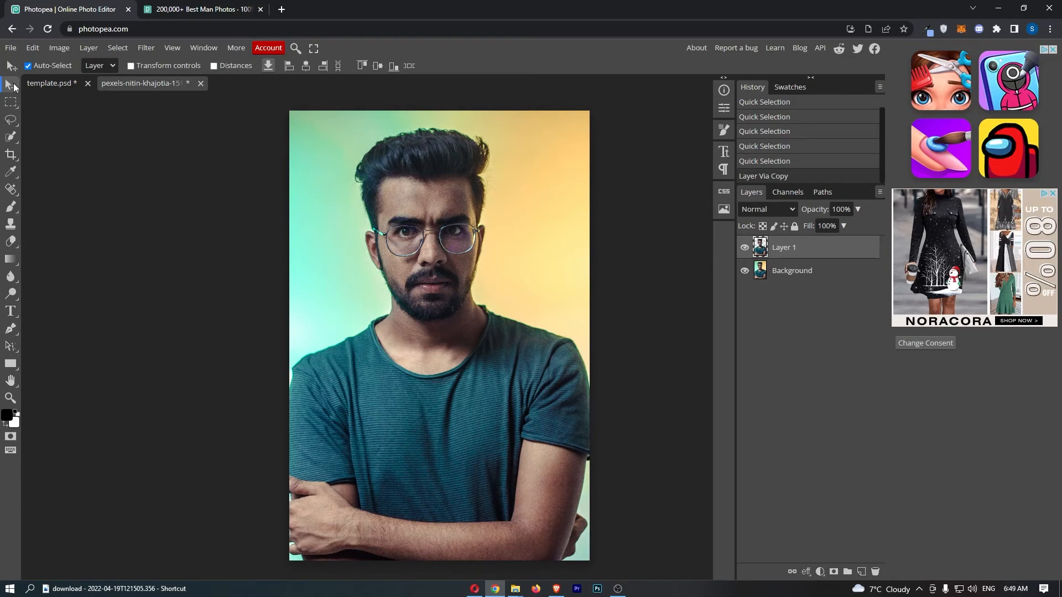
{"action": "mouse_move", "coordinate": [700, 359]}
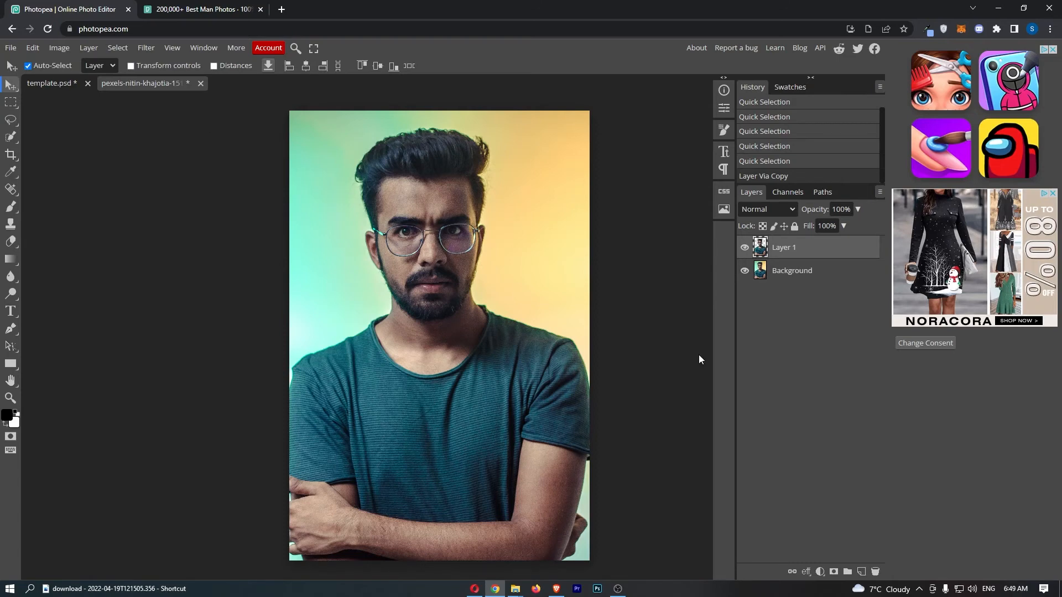
- Make the Background layer active and open the Filter menu's Blur submenu
{"action": "left_click", "coordinate": [791, 271]}
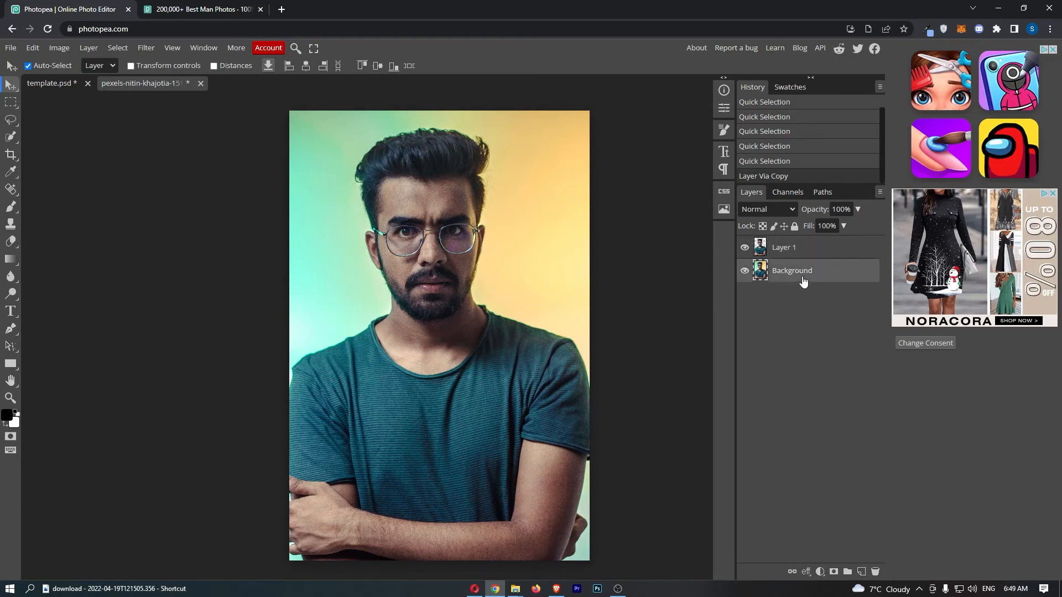
{"action": "left_click", "coordinate": [791, 271]}
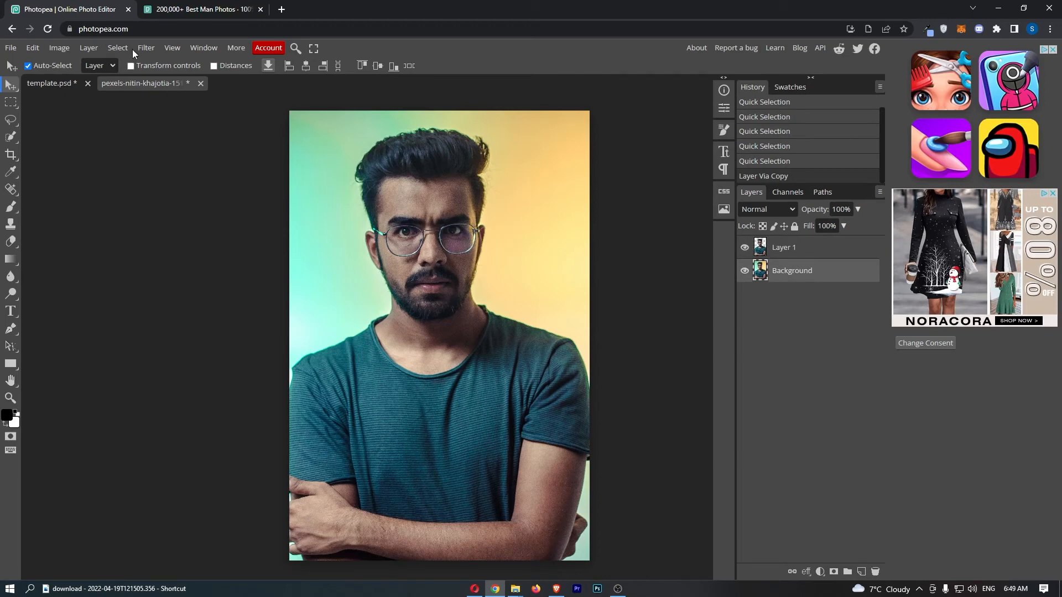
{"action": "left_click", "coordinate": [144, 48]}
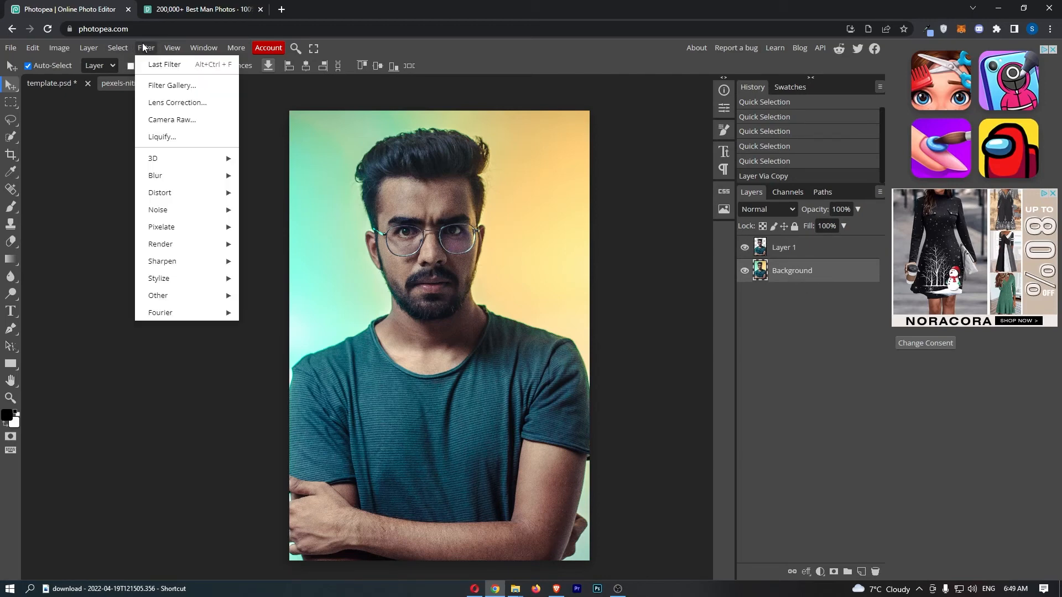
{"action": "mouse_move", "coordinate": [155, 175]}
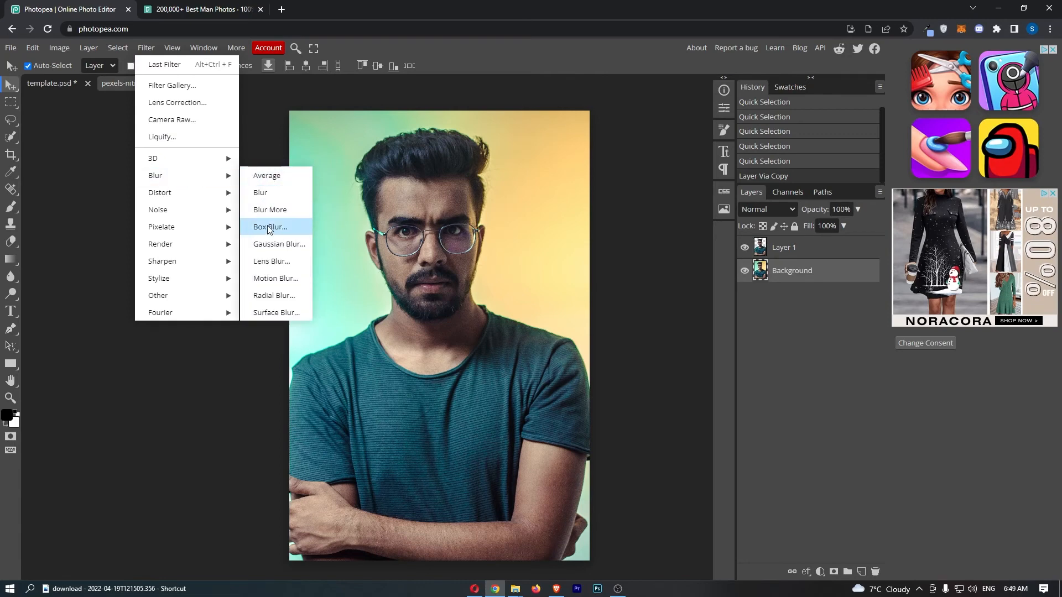
{"action": "mouse_move", "coordinate": [275, 278]}
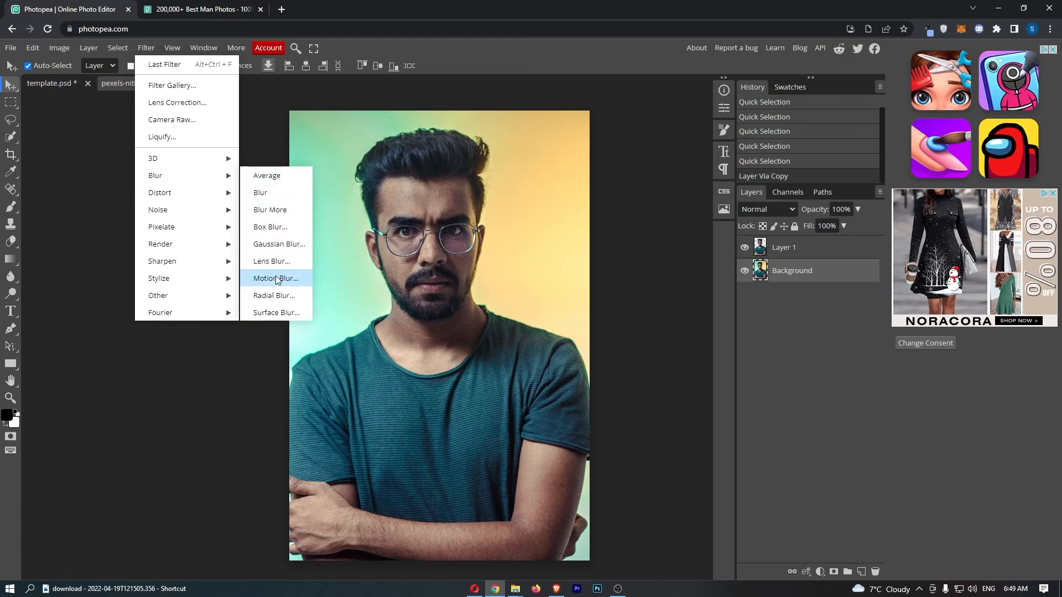
{"action": "mouse_move", "coordinate": [261, 192]}
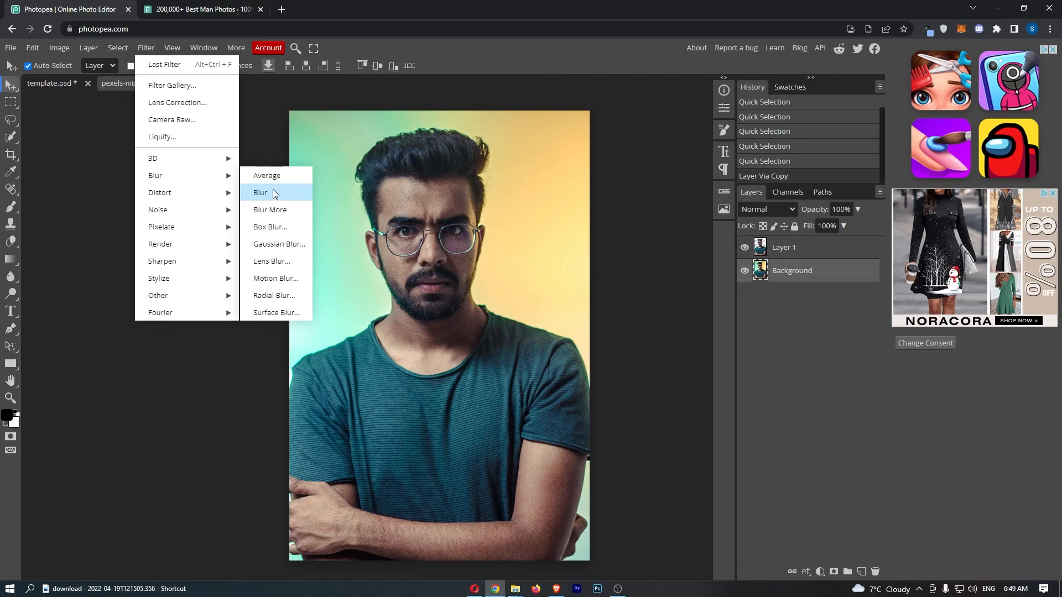
{"action": "mouse_move", "coordinate": [278, 244]}
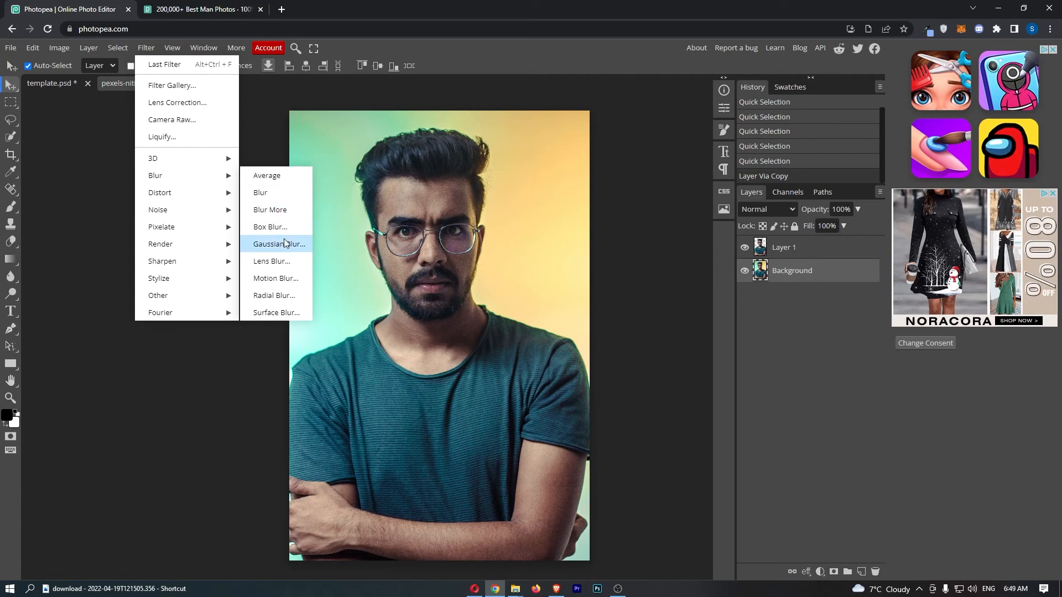
- Preview a Gaussian Blur with a 400 px radius, toggling Preview off and on
{"action": "left_click", "coordinate": [278, 244]}
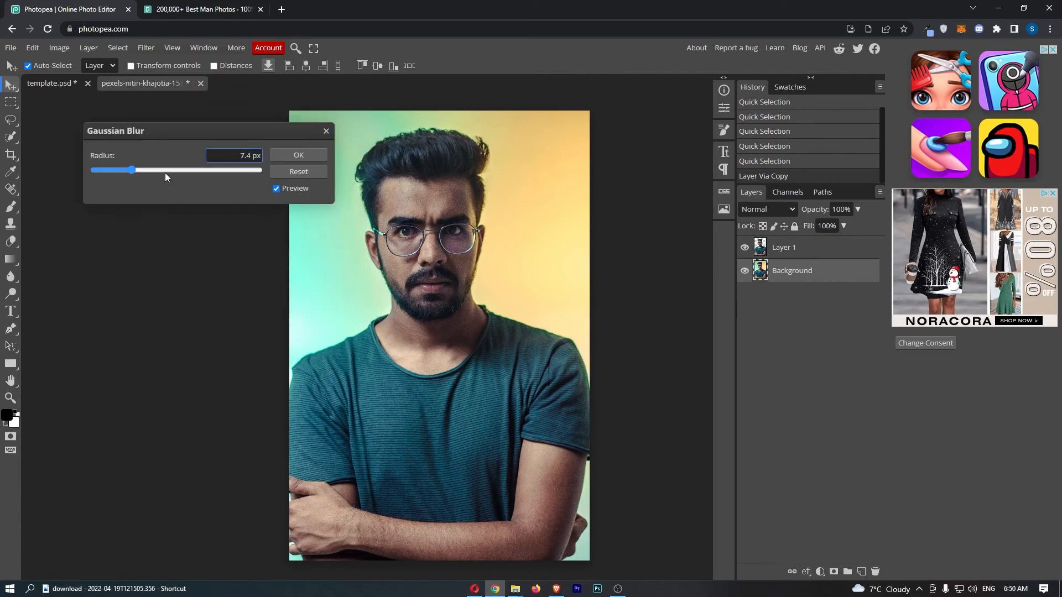
{"action": "left_click_drag", "start_coordinate": [133, 170], "coordinate": [227, 170]}
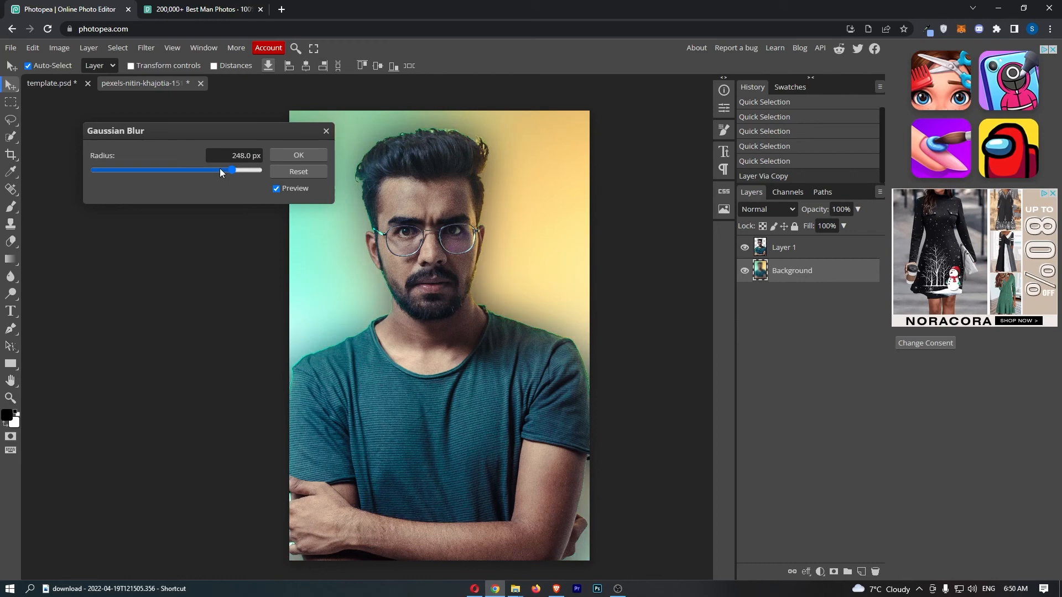
{"action": "left_click_drag", "start_coordinate": [229, 170], "coordinate": [256, 169]}
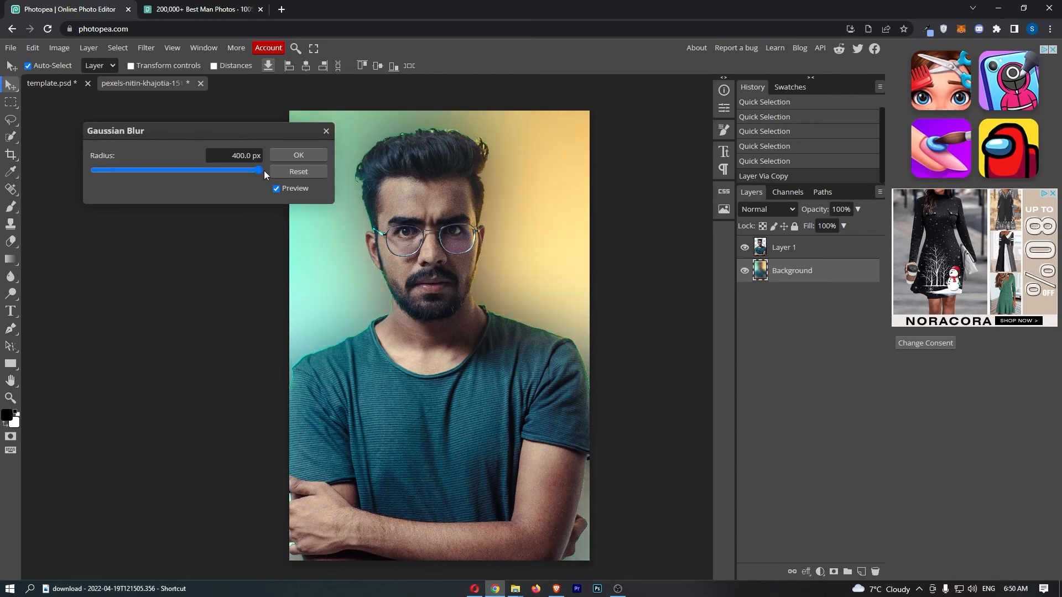
{"action": "left_click", "coordinate": [277, 189]}
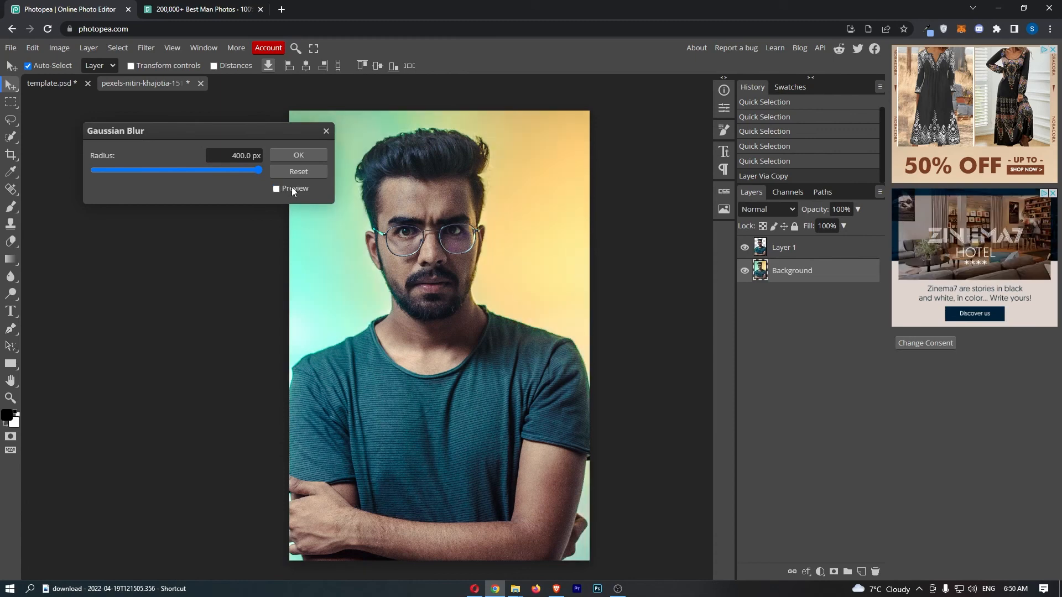
{"action": "left_click", "coordinate": [276, 189]}
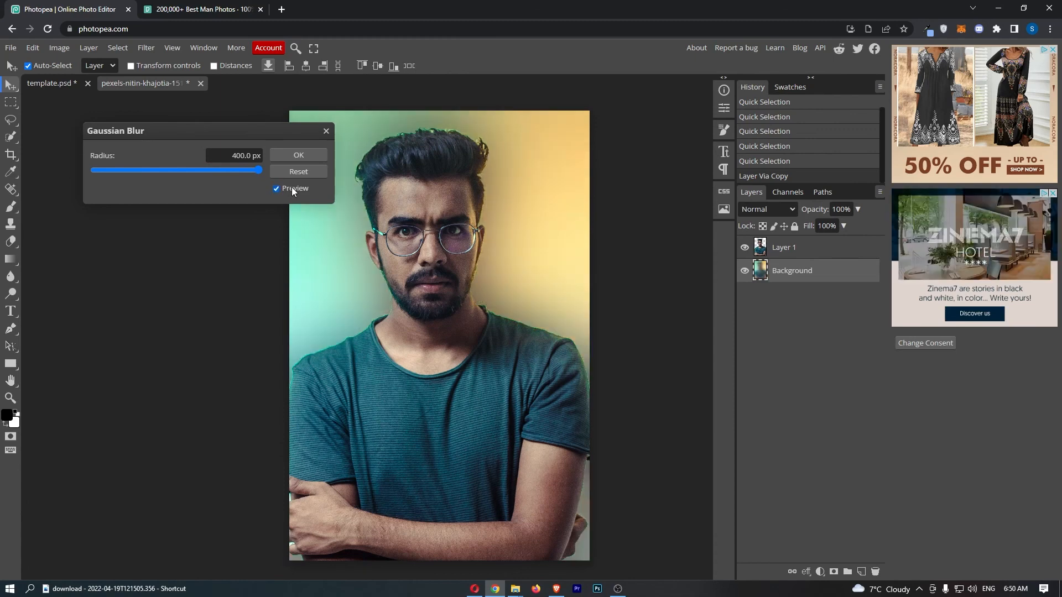
- Apply the 400 px blur to Background and toggle Layer 1's visibility to compare
{"action": "left_click", "coordinate": [298, 154]}
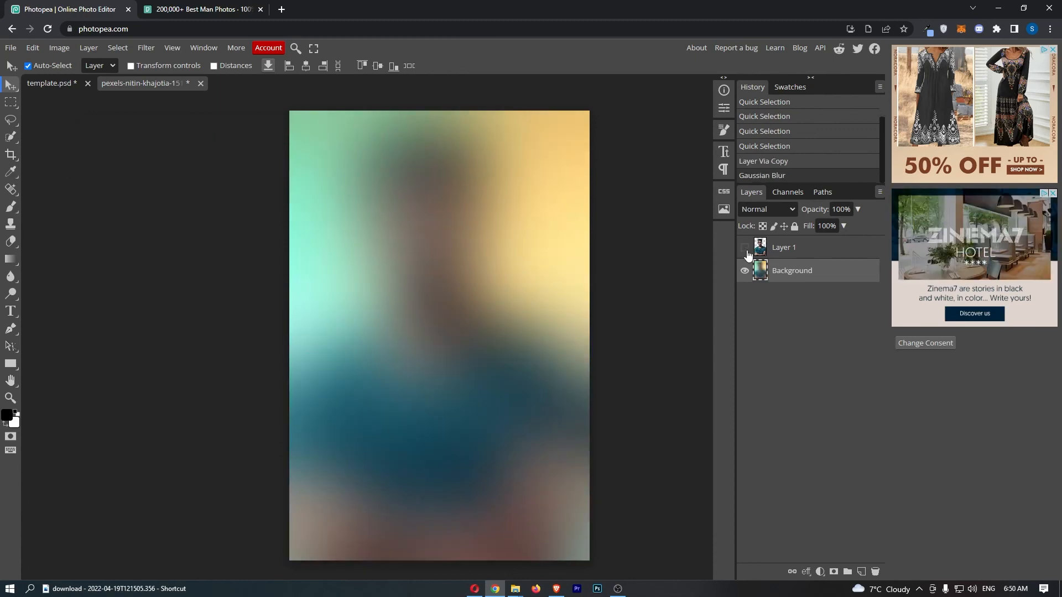
{"action": "left_click", "coordinate": [745, 247]}
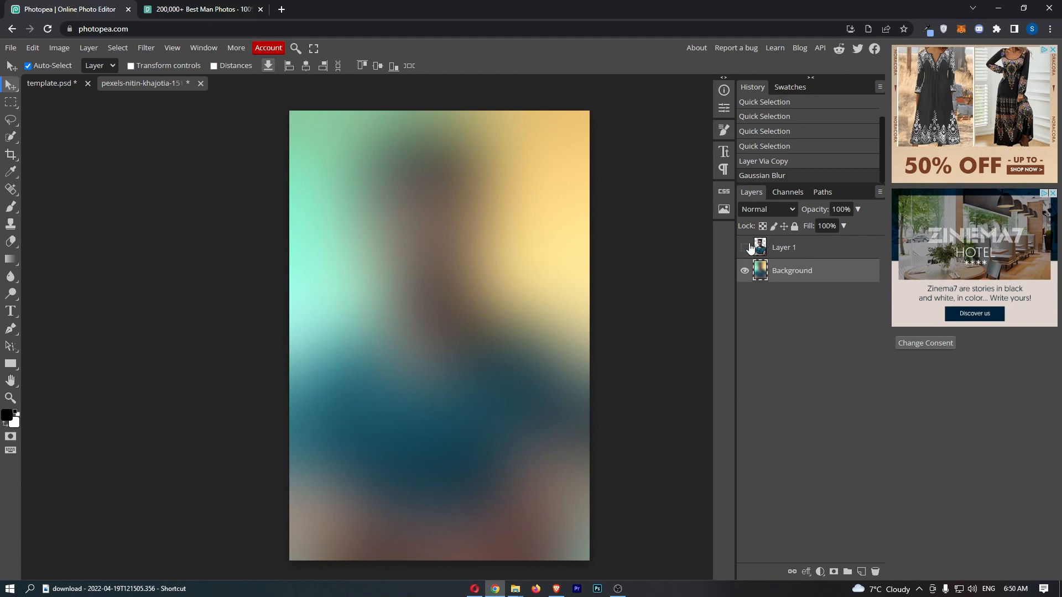
{"action": "left_click", "coordinate": [744, 247]}
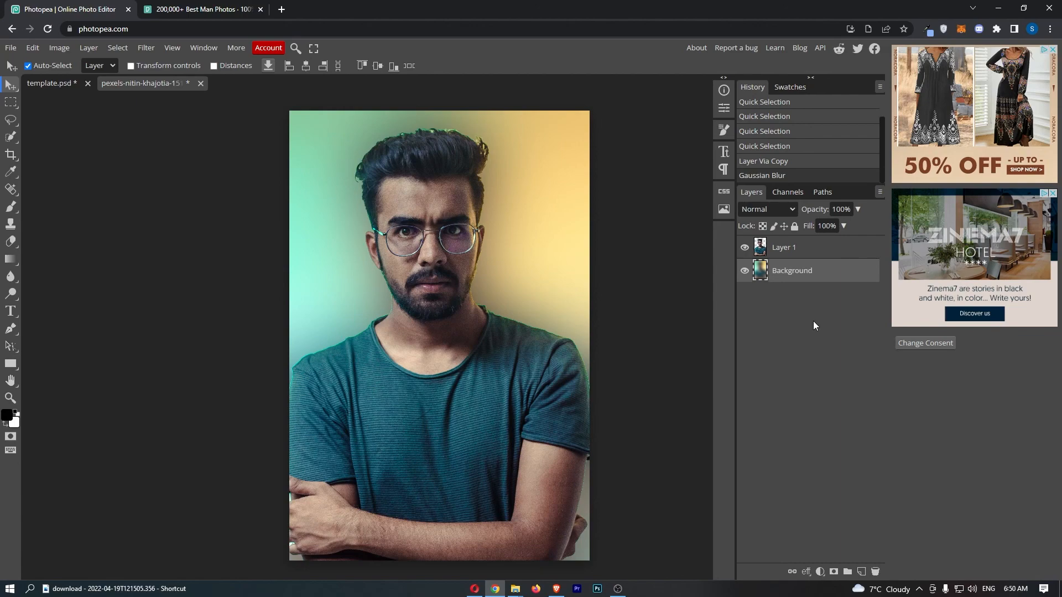
{"action": "mouse_move", "coordinate": [779, 304]}
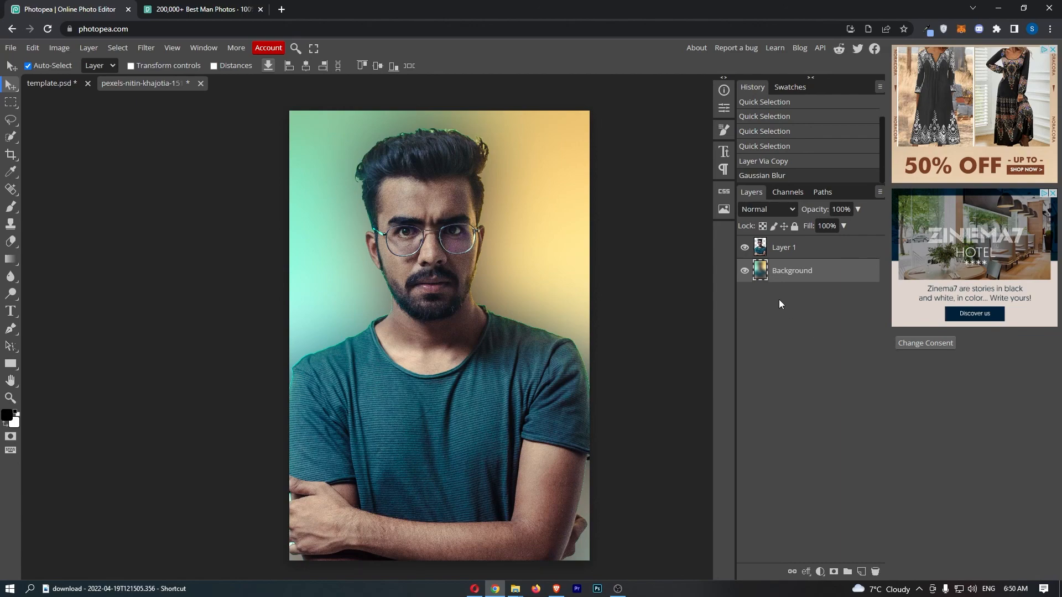